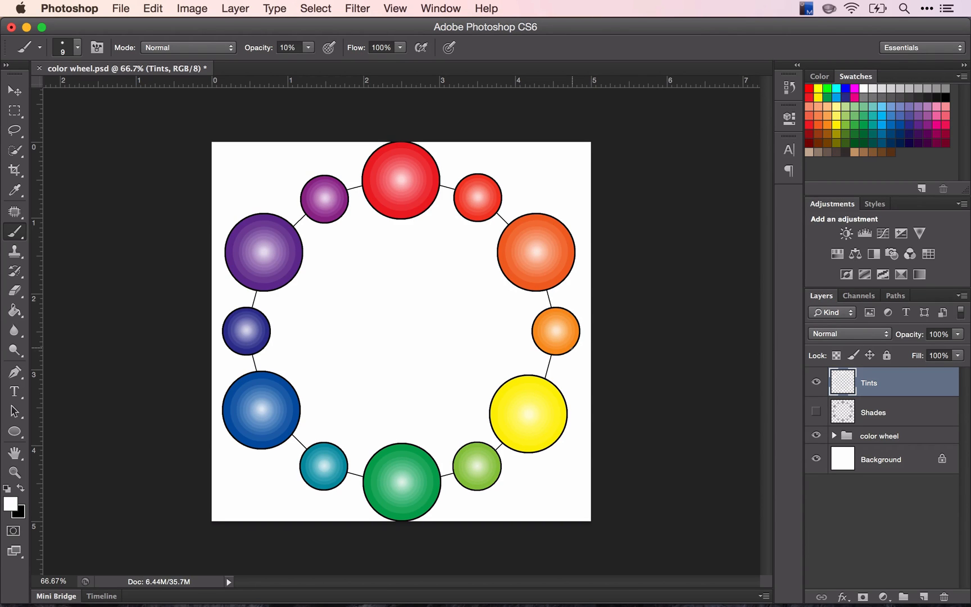
mouse_move(811, 489)
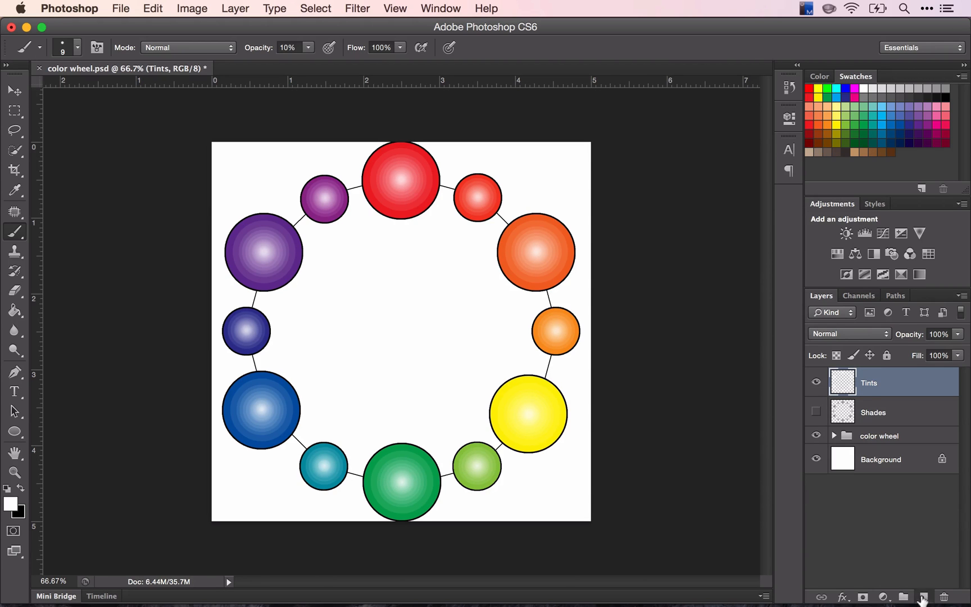
Step: Add a new empty layer above Tints and name it 'Intensities'
click(922, 597)
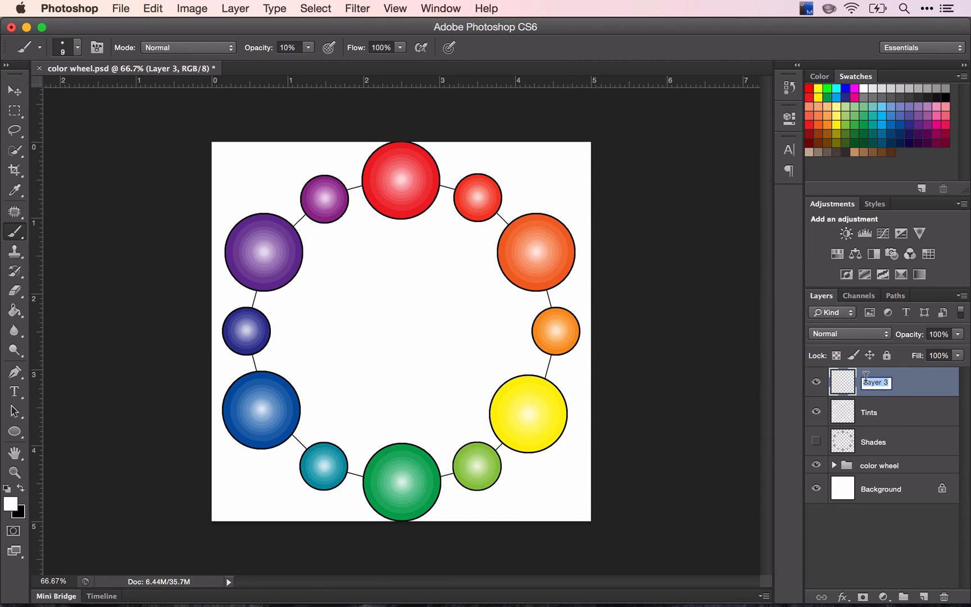
text(Intensities)
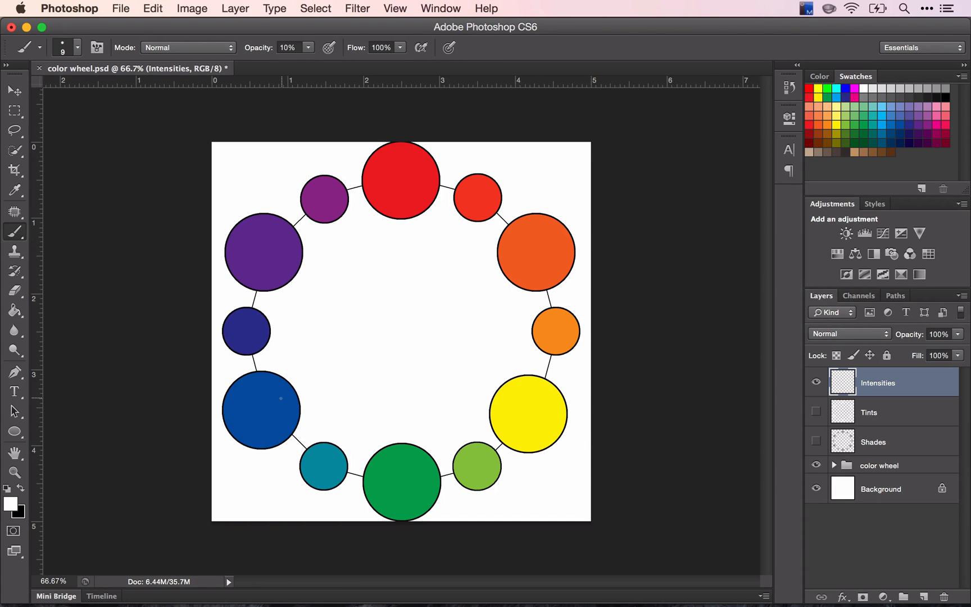
mouse_move(801, 429)
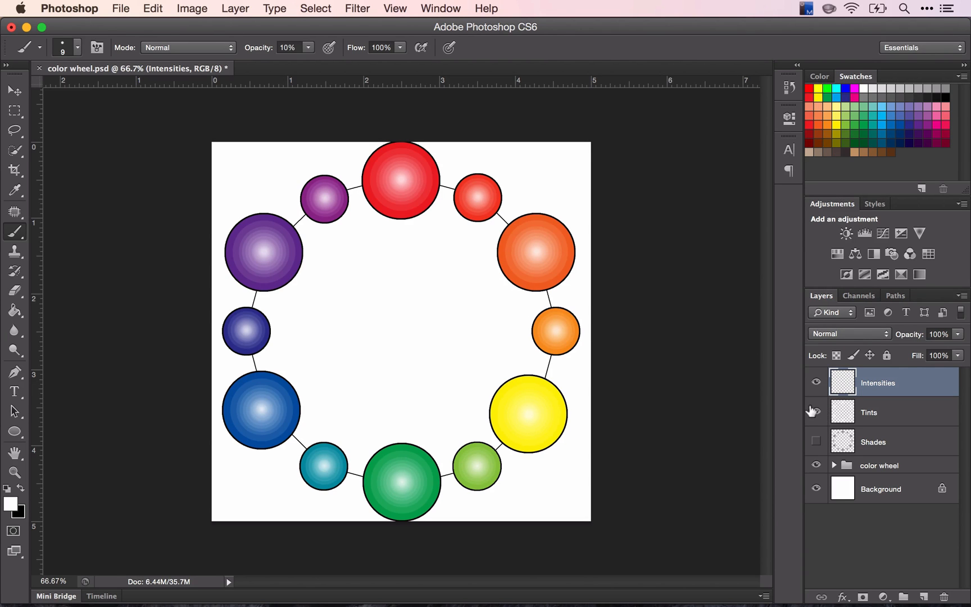
Step: Hide the Tints layer so the flat circle colours show under Intensities
click(816, 411)
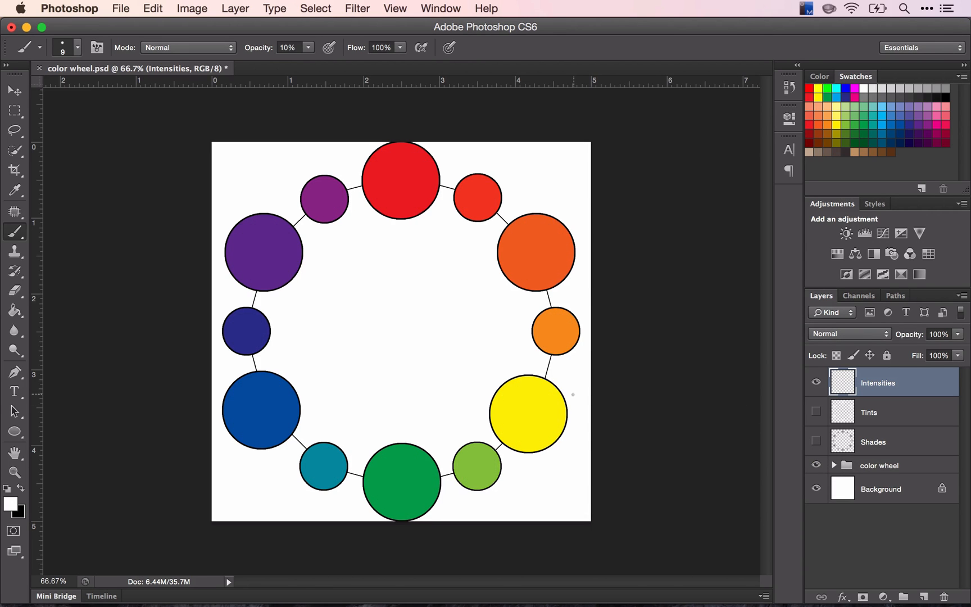
mouse_move(514, 411)
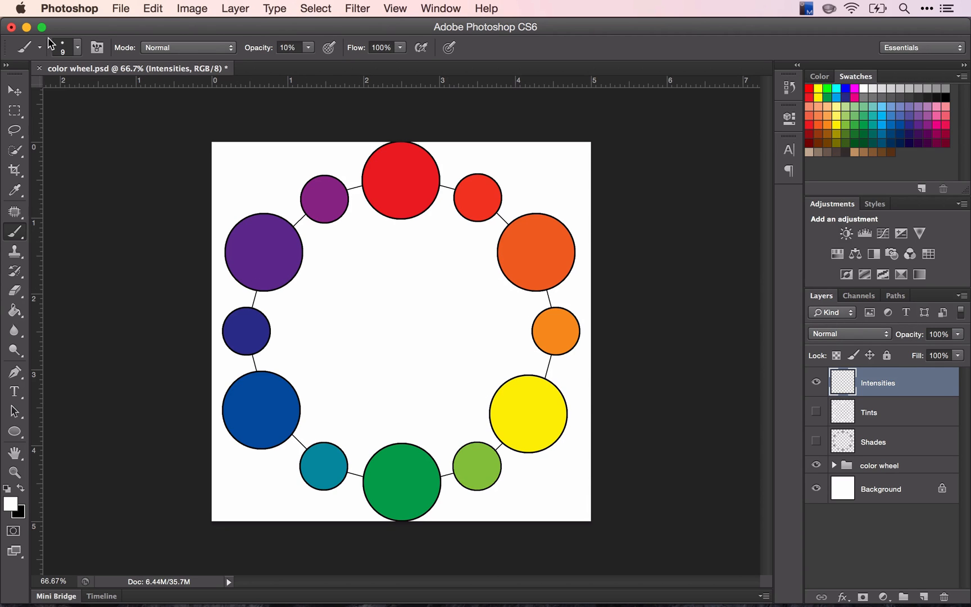
mouse_move(17, 241)
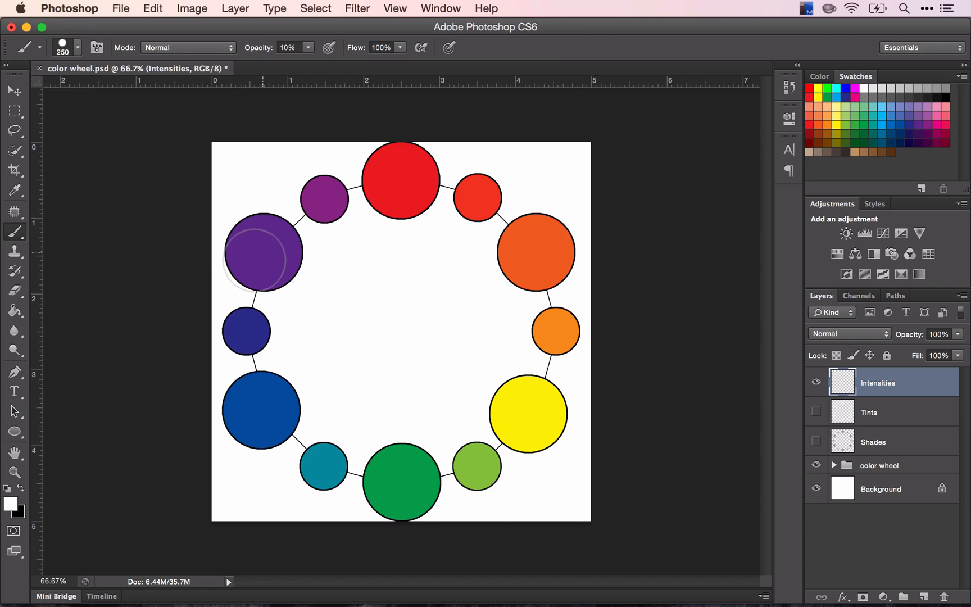
mouse_move(830, 176)
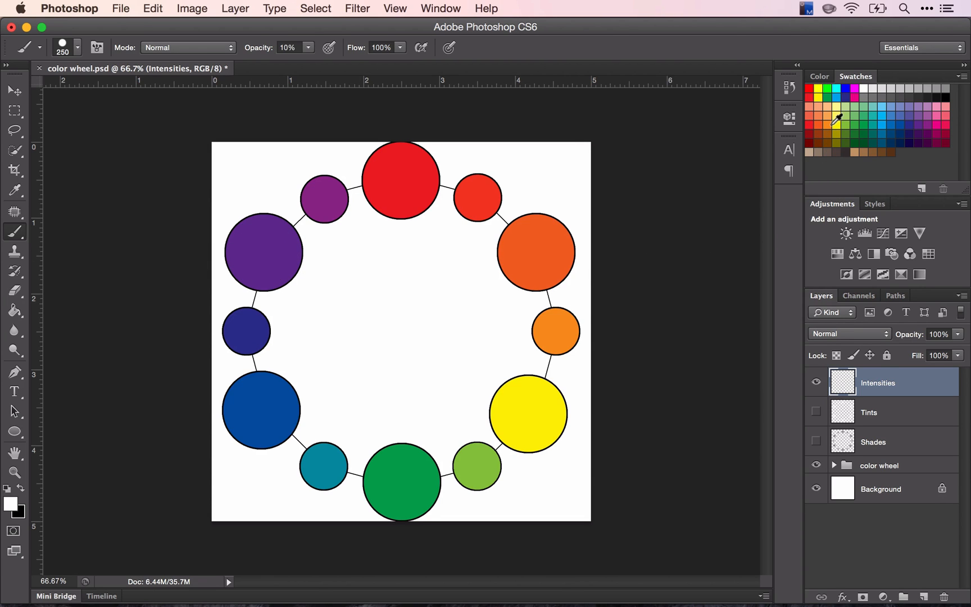
Step: Dab yellow from Swatches into the centre of the large purple circle
click(834, 123)
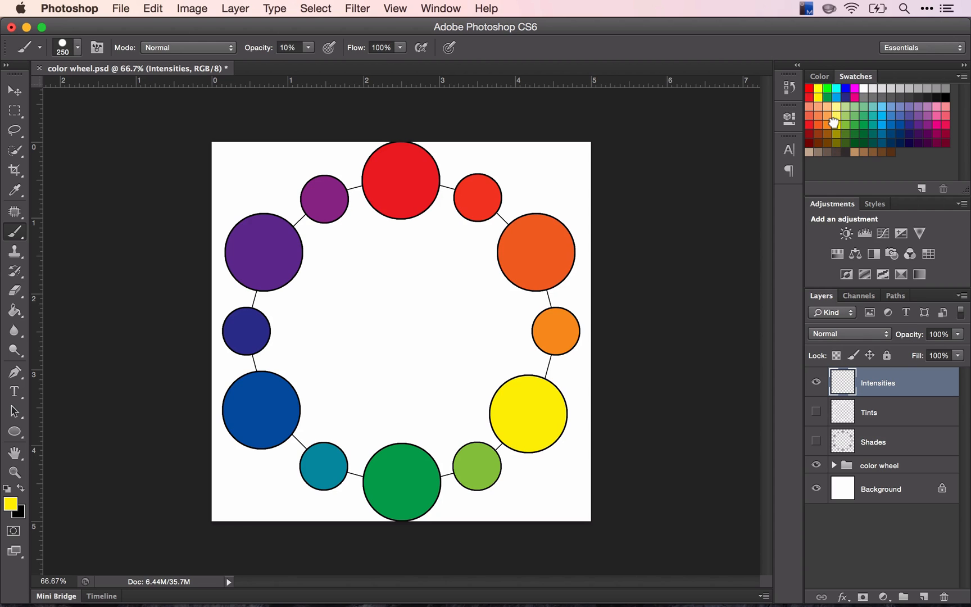
mouse_move(833, 137)
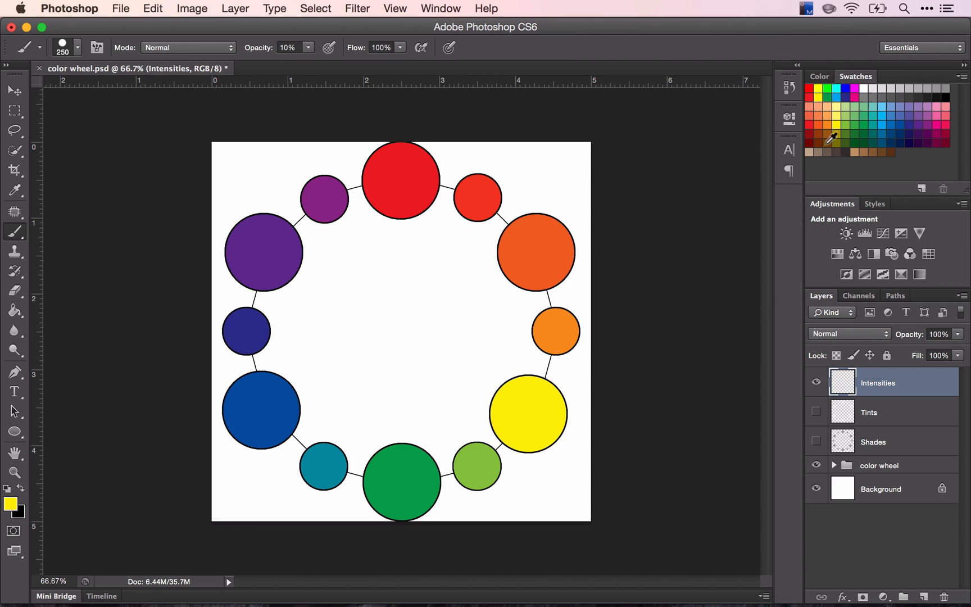
mouse_move(337, 242)
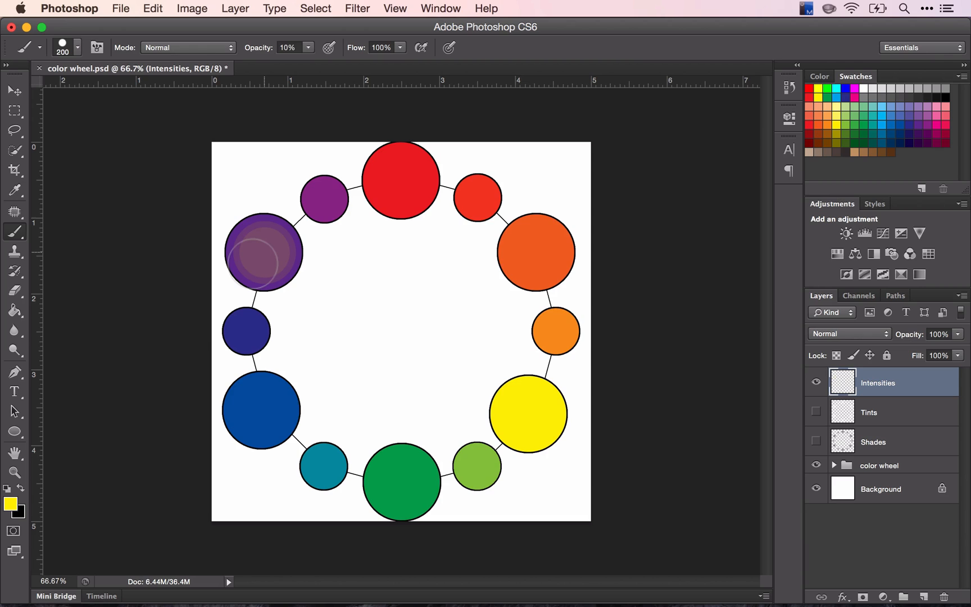
click(263, 253)
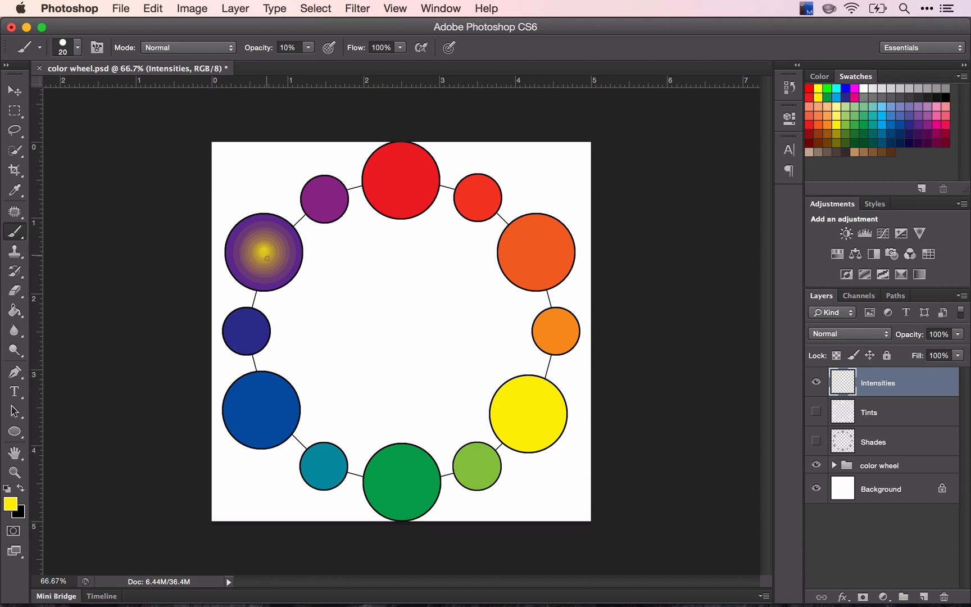
mouse_move(347, 287)
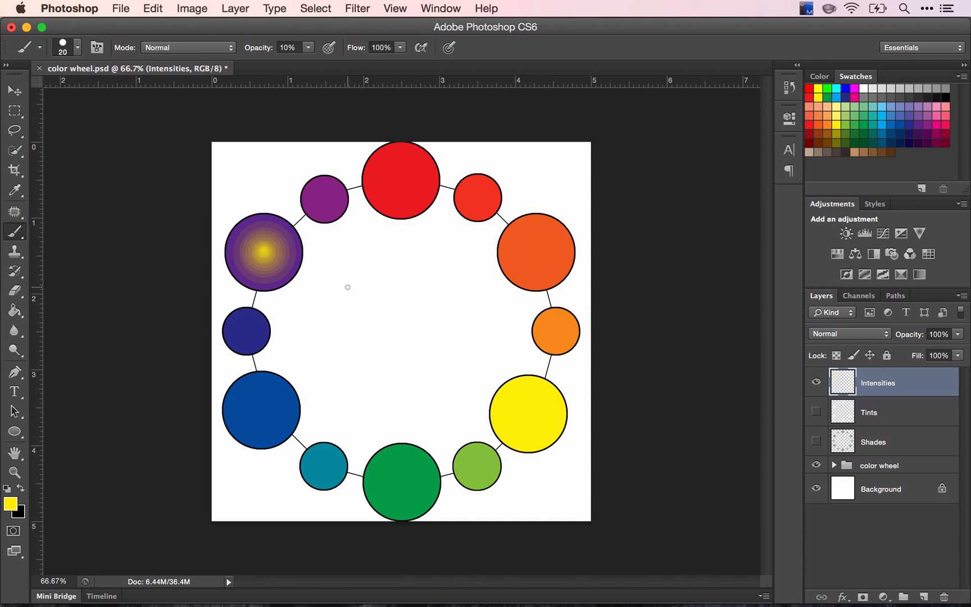
mouse_move(278, 317)
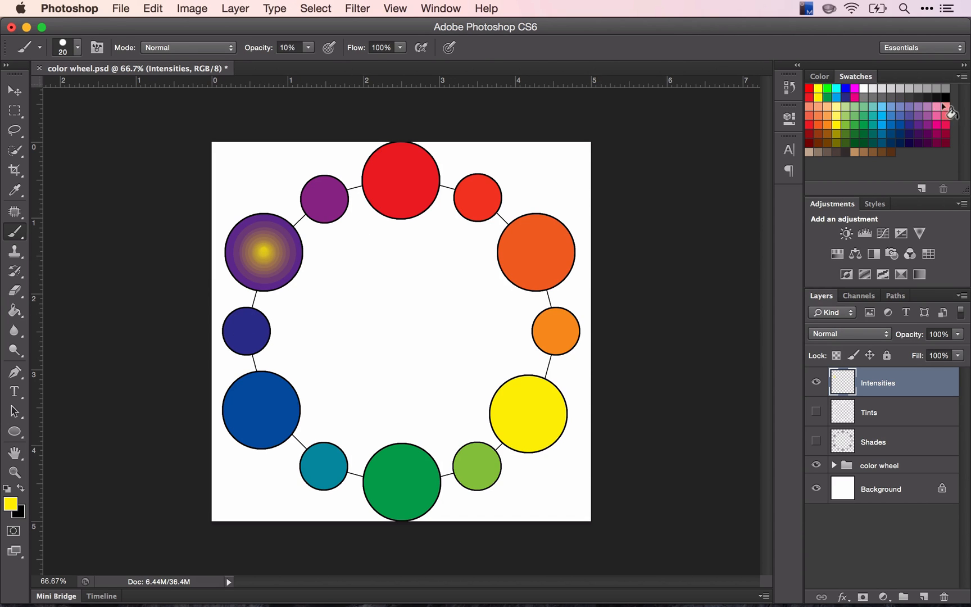
mouse_move(913, 120)
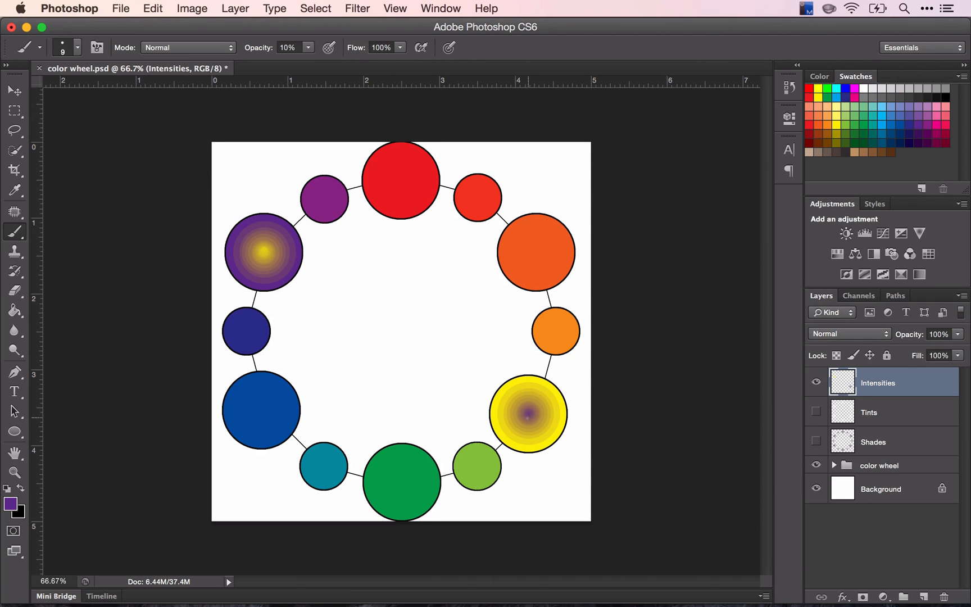
Step: Dab orange complementary centres into the large blue circle and its neighbour
click(323, 464)
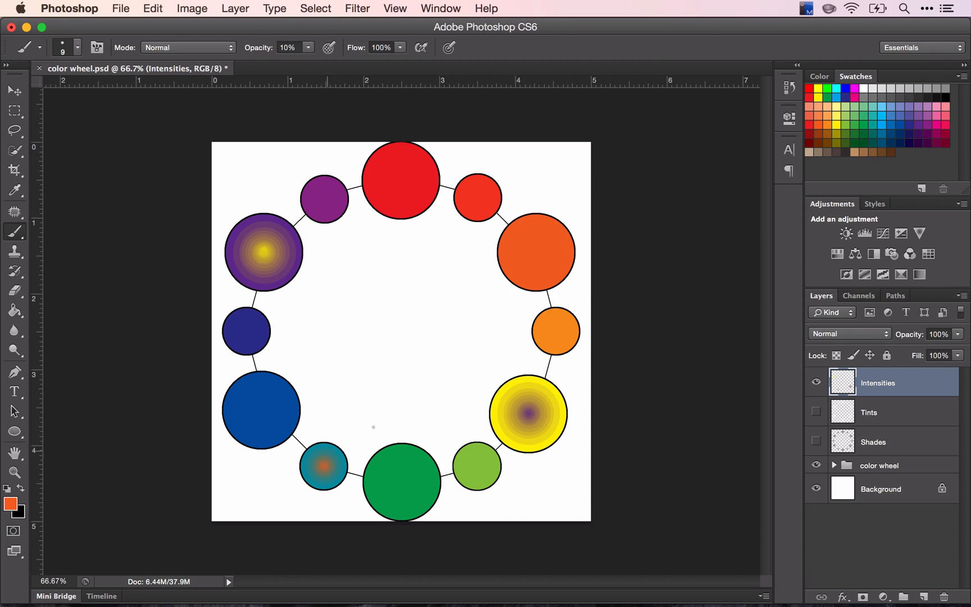
click(476, 198)
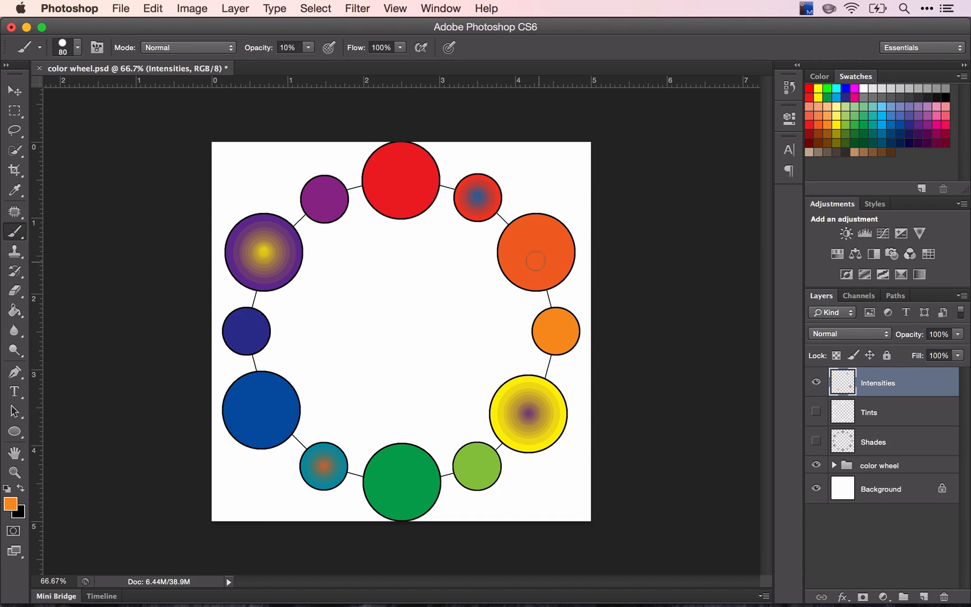
click(260, 409)
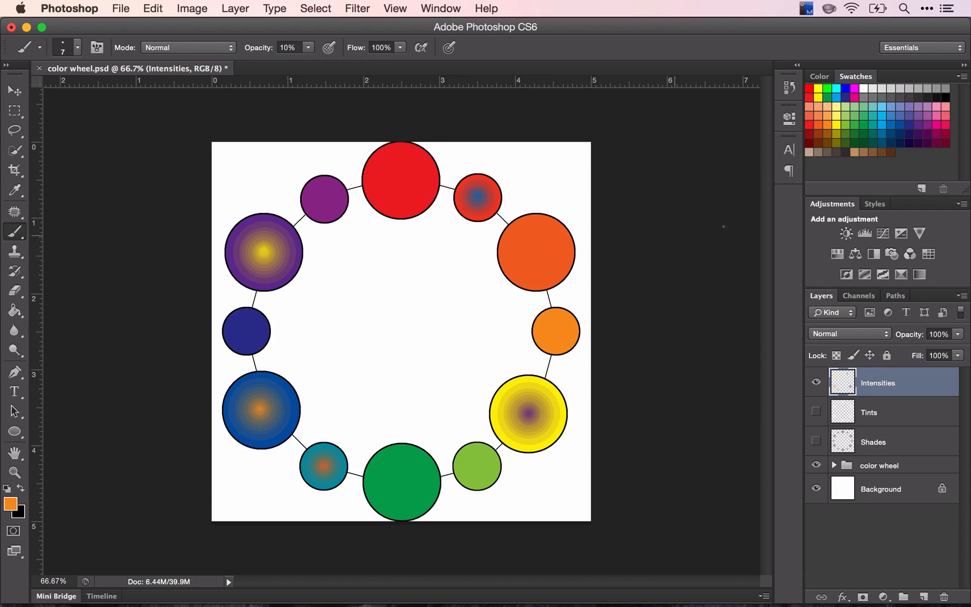
click(536, 251)
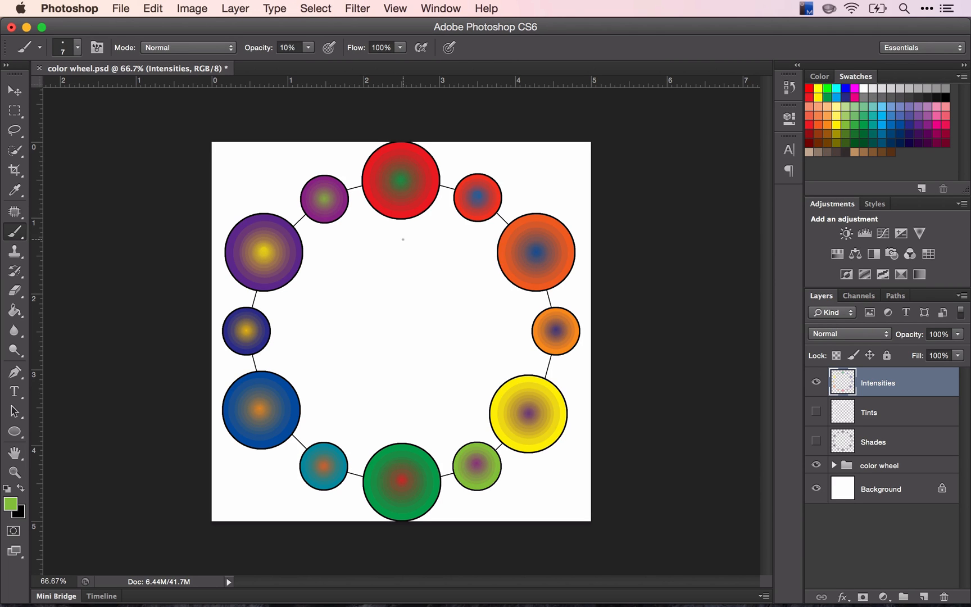
mouse_move(897, 445)
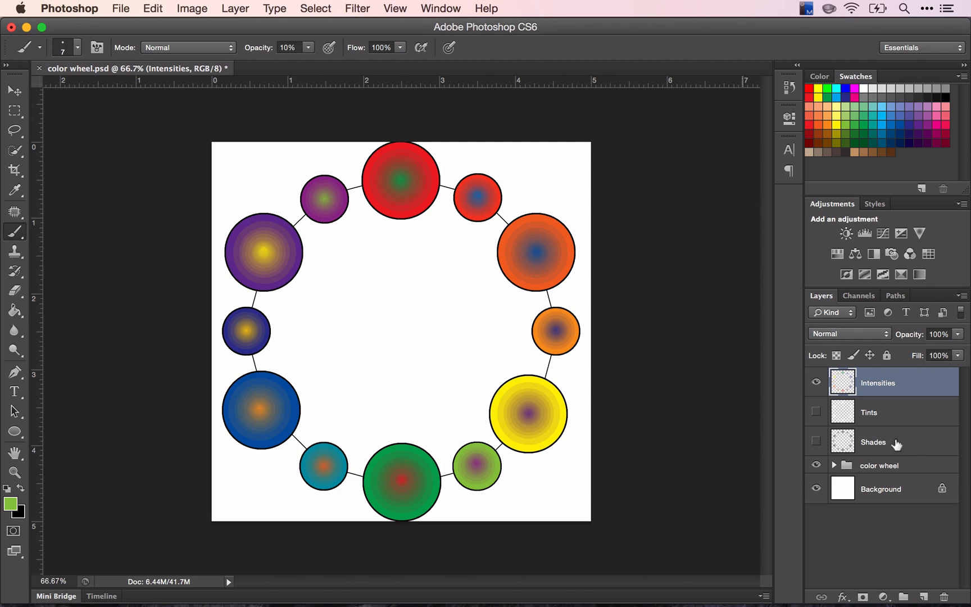
Step: Set the Intensities layer to Multiply, comparing briefly against Normal
click(848, 334)
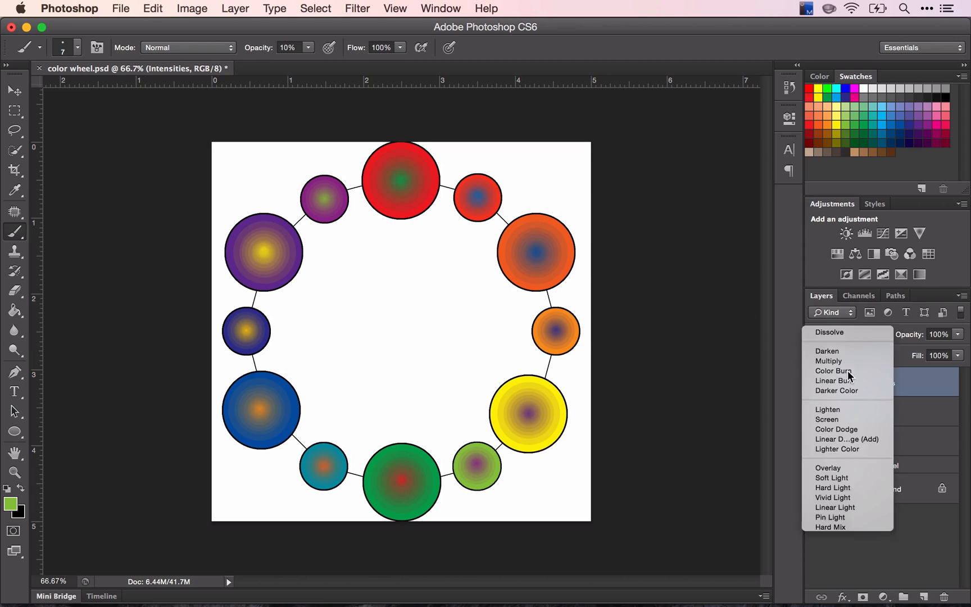
click(829, 360)
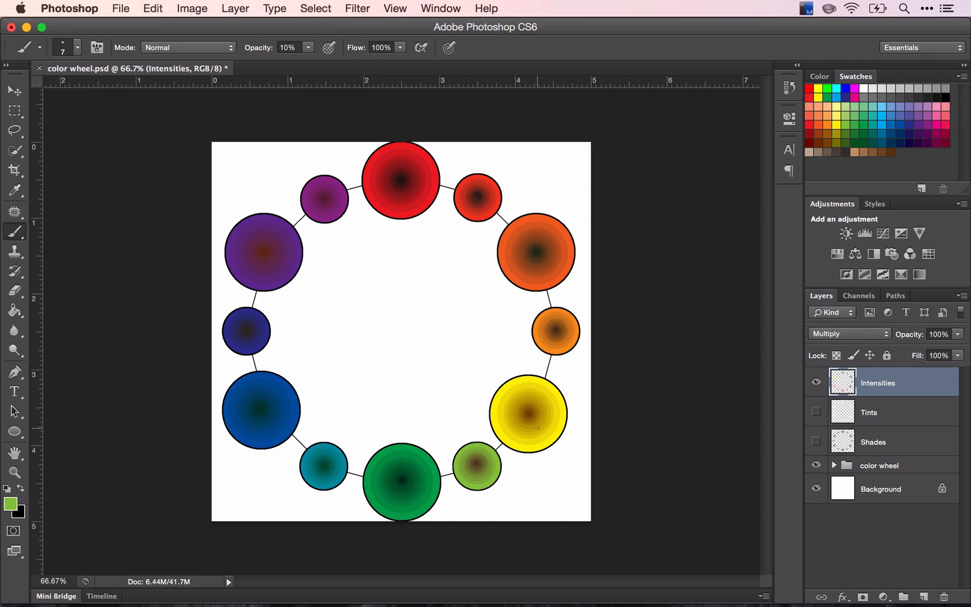
mouse_move(865, 335)
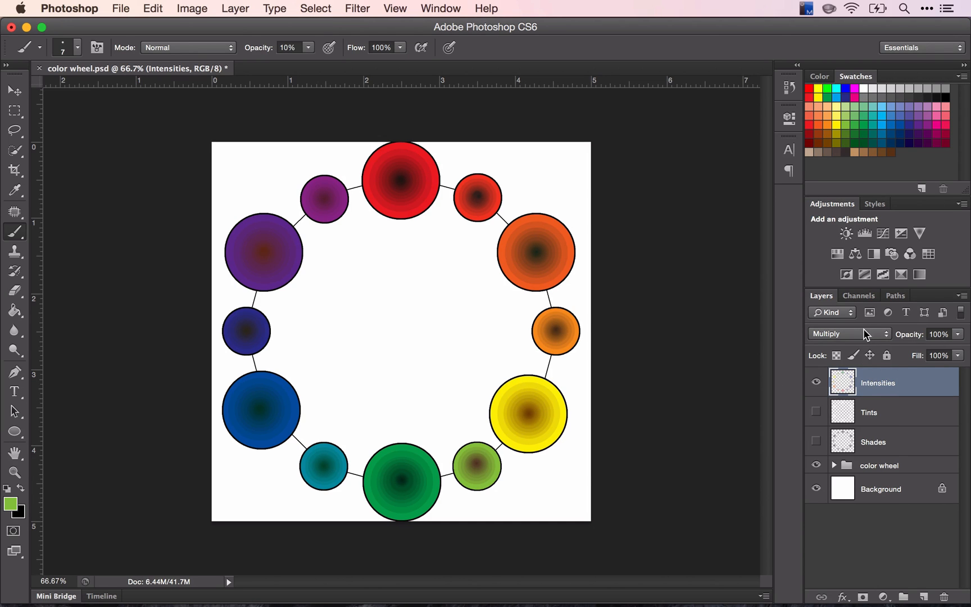
click(849, 334)
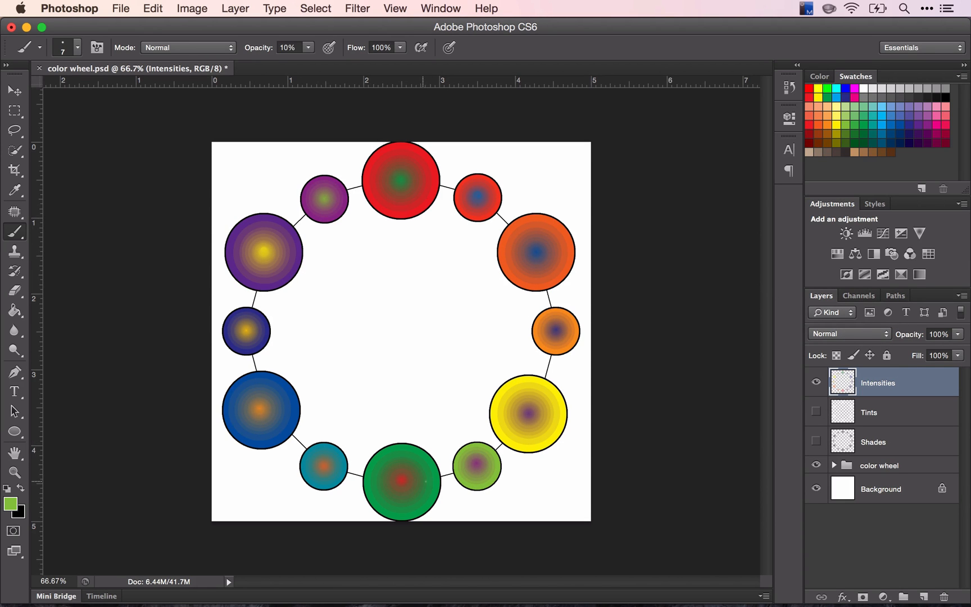
click(848, 334)
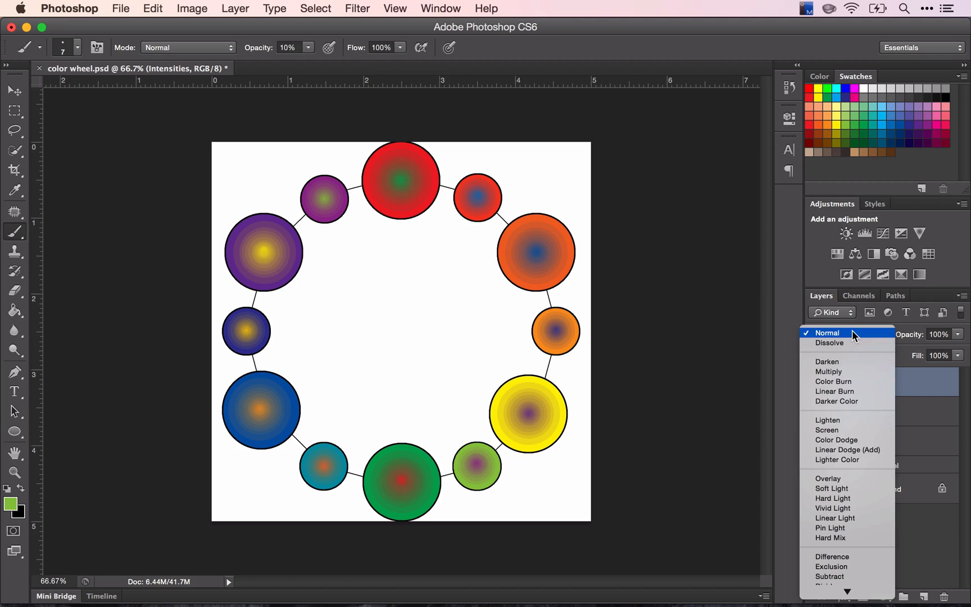
click(829, 372)
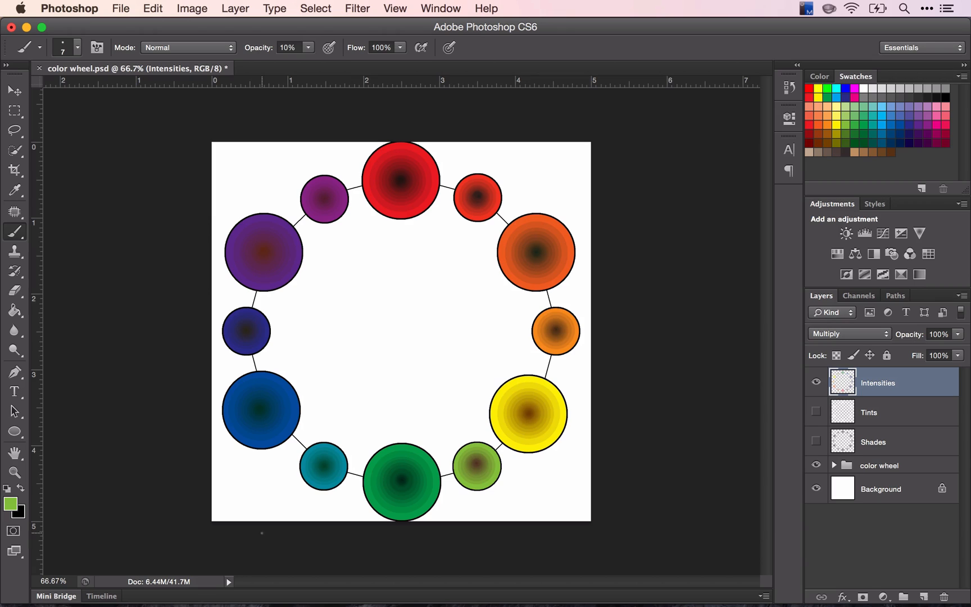
mouse_move(419, 363)
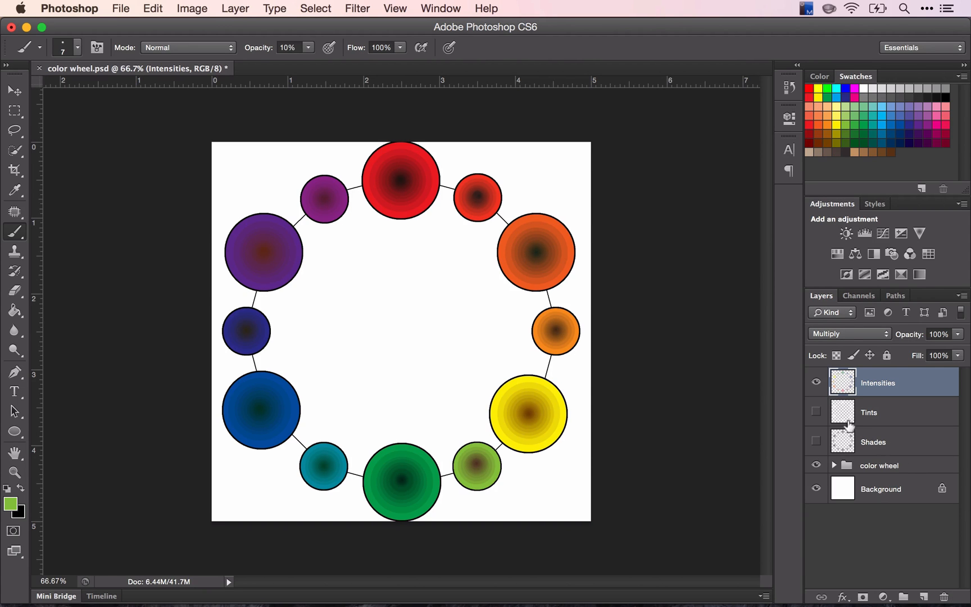
Step: Hide Intensities and Tints so only the Shades layer shows over the wheel
click(816, 382)
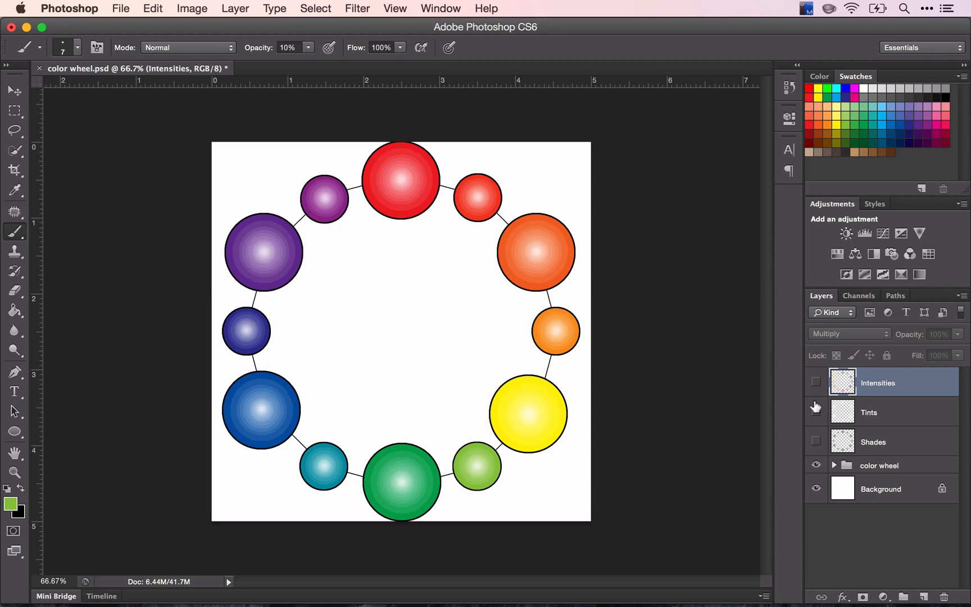
click(816, 412)
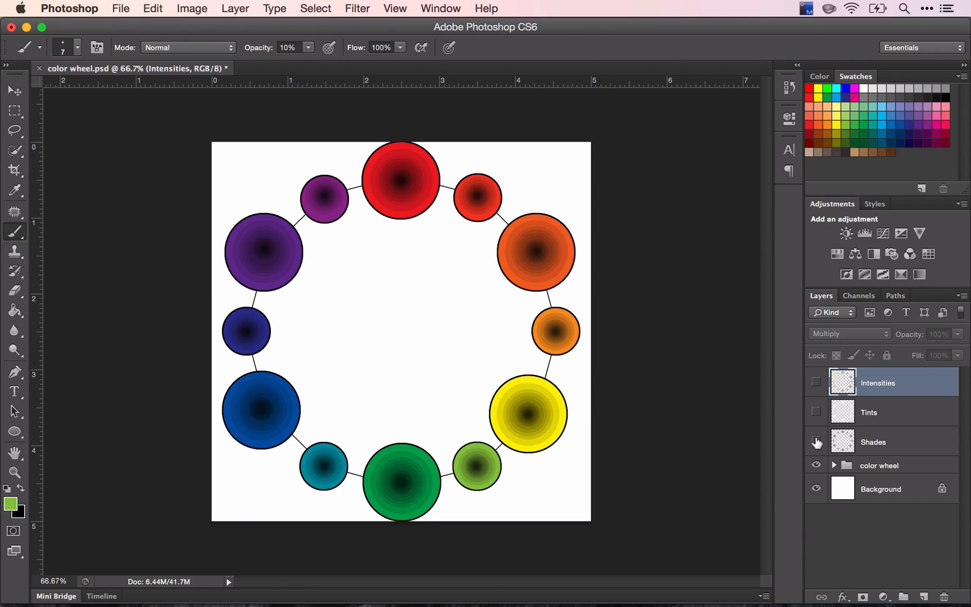